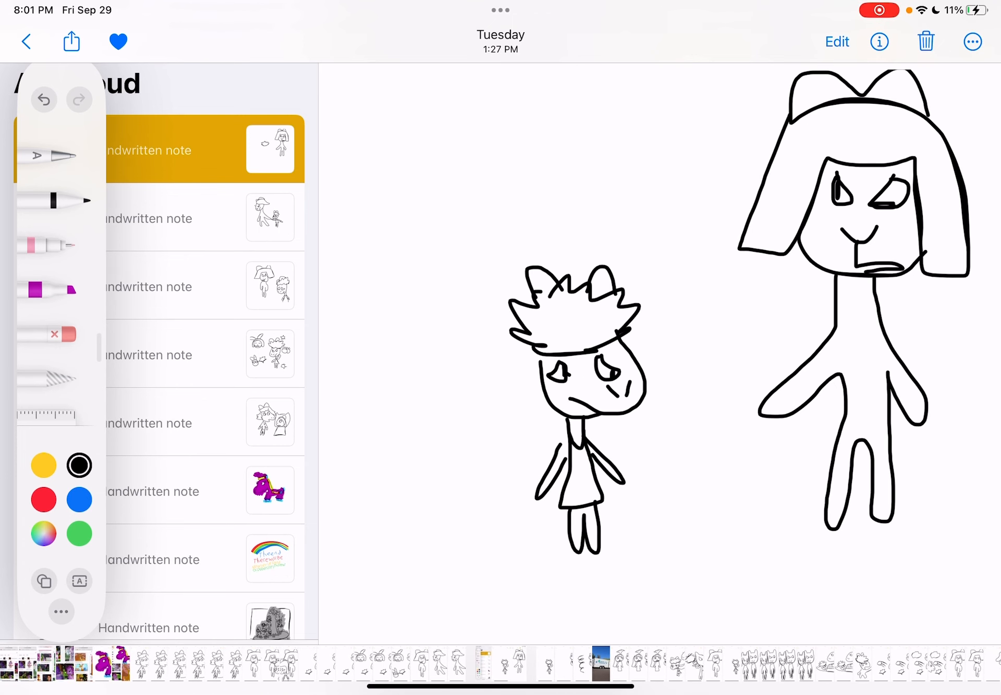
pyautogui.moveTo(567, 358); pyautogui.dragTo(587, 408)
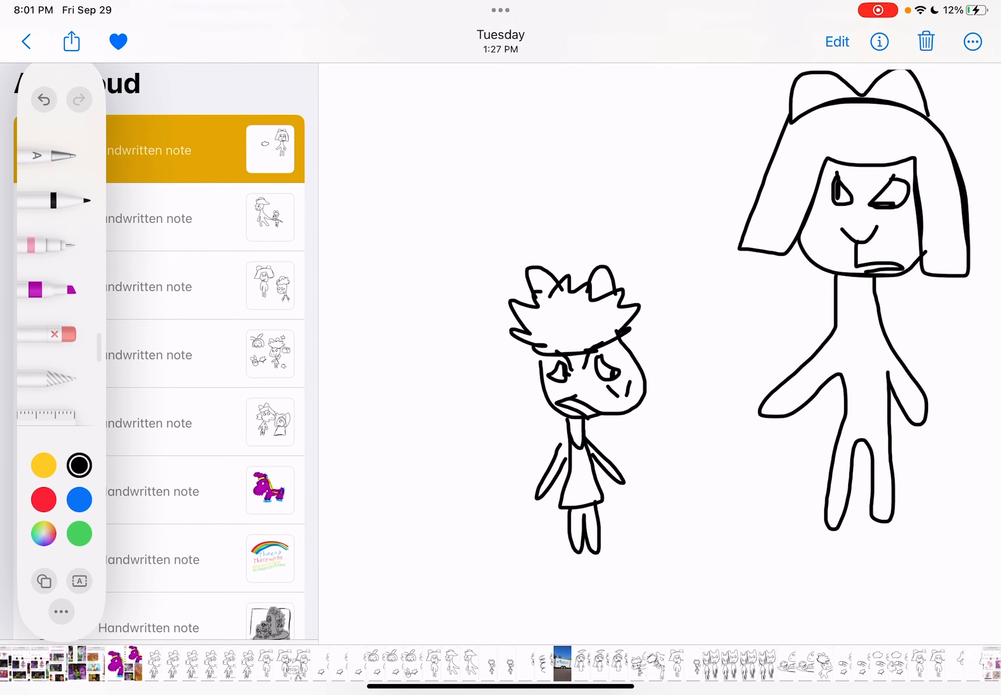
pyautogui.moveTo(565, 358); pyautogui.dragTo(589, 409)
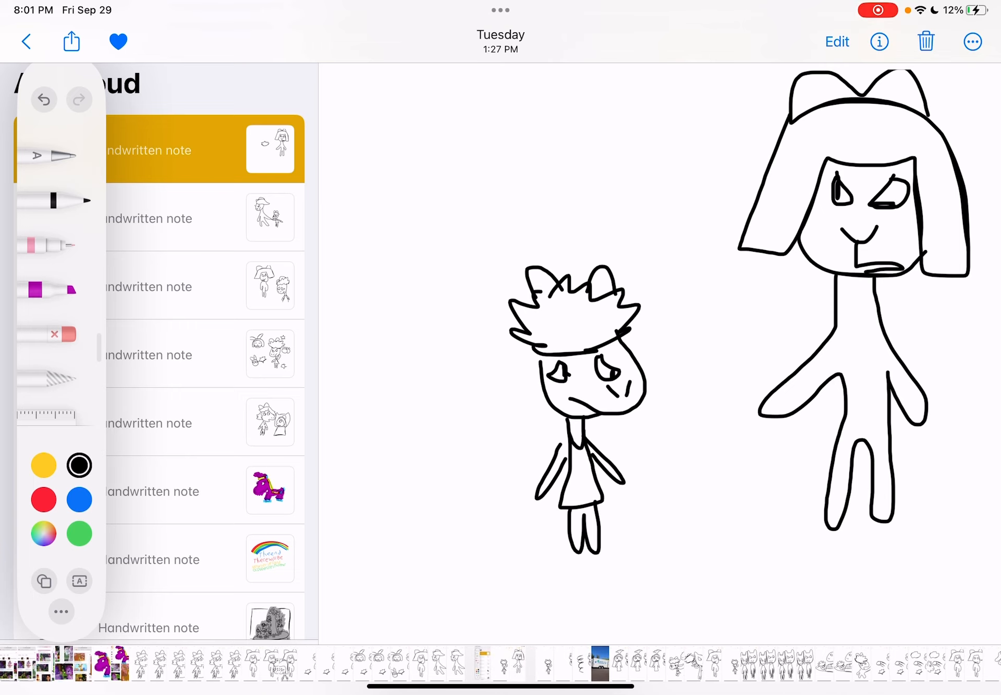